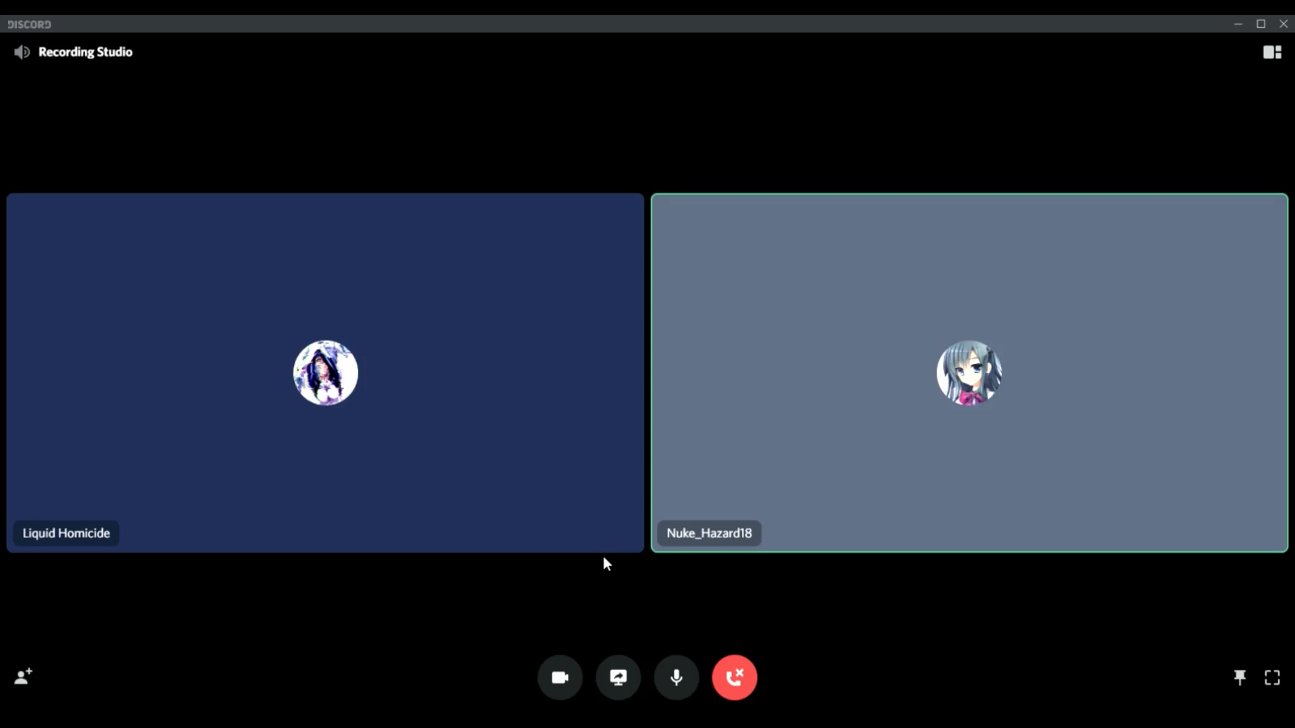
# Stay in the Recording Studio voice channel until a third member joins, showing three participant tiles.
pyautogui.click(1271, 678)
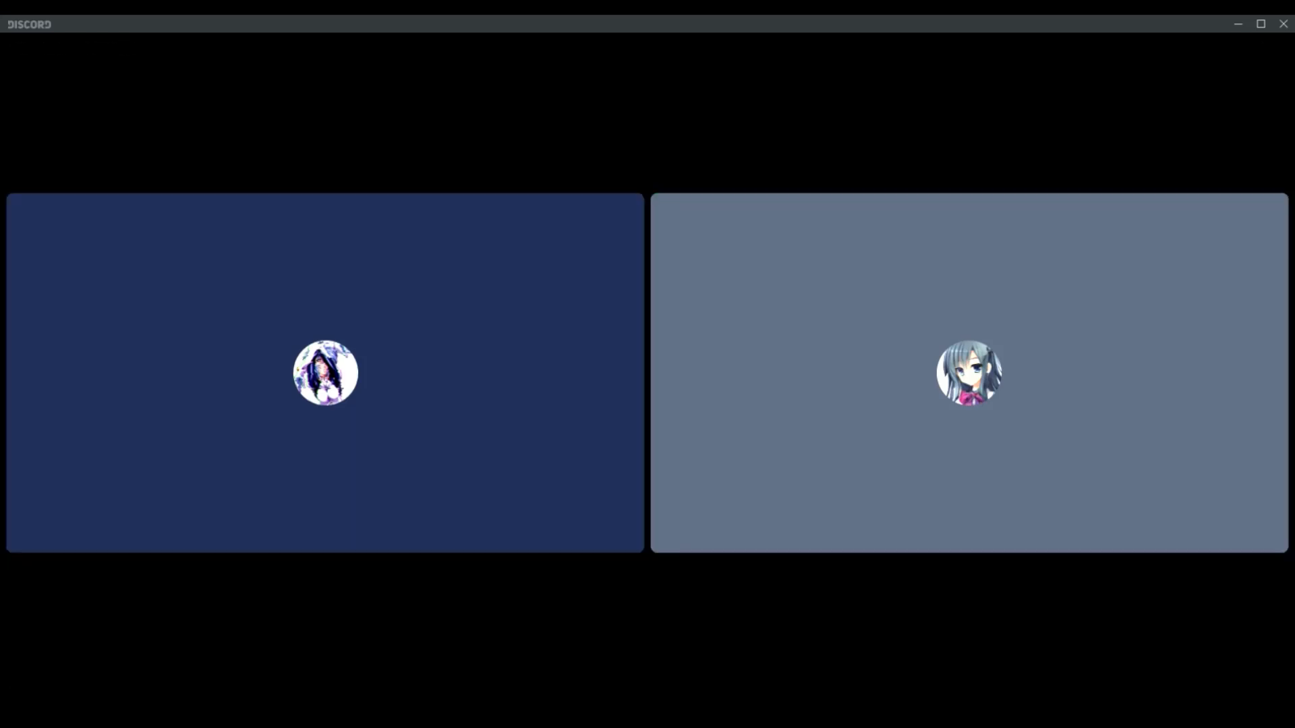
pyautogui.click(324, 372)
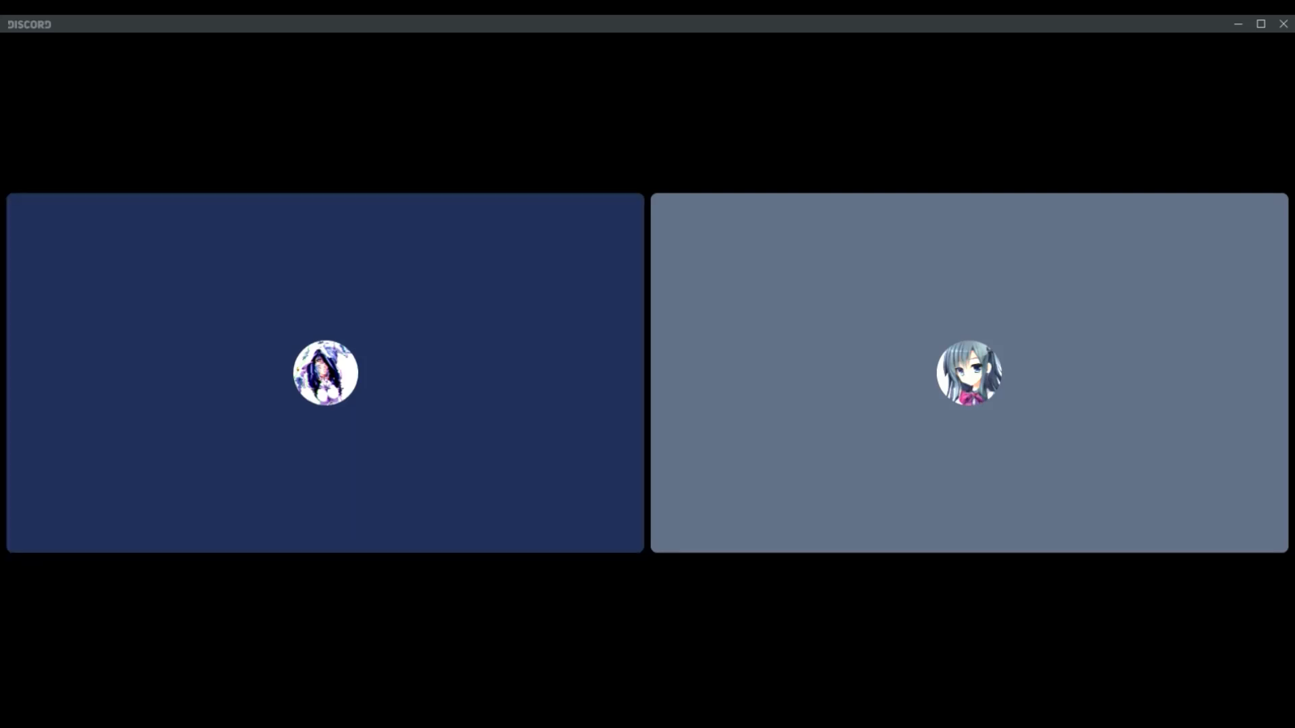
pyautogui.click(324, 373)
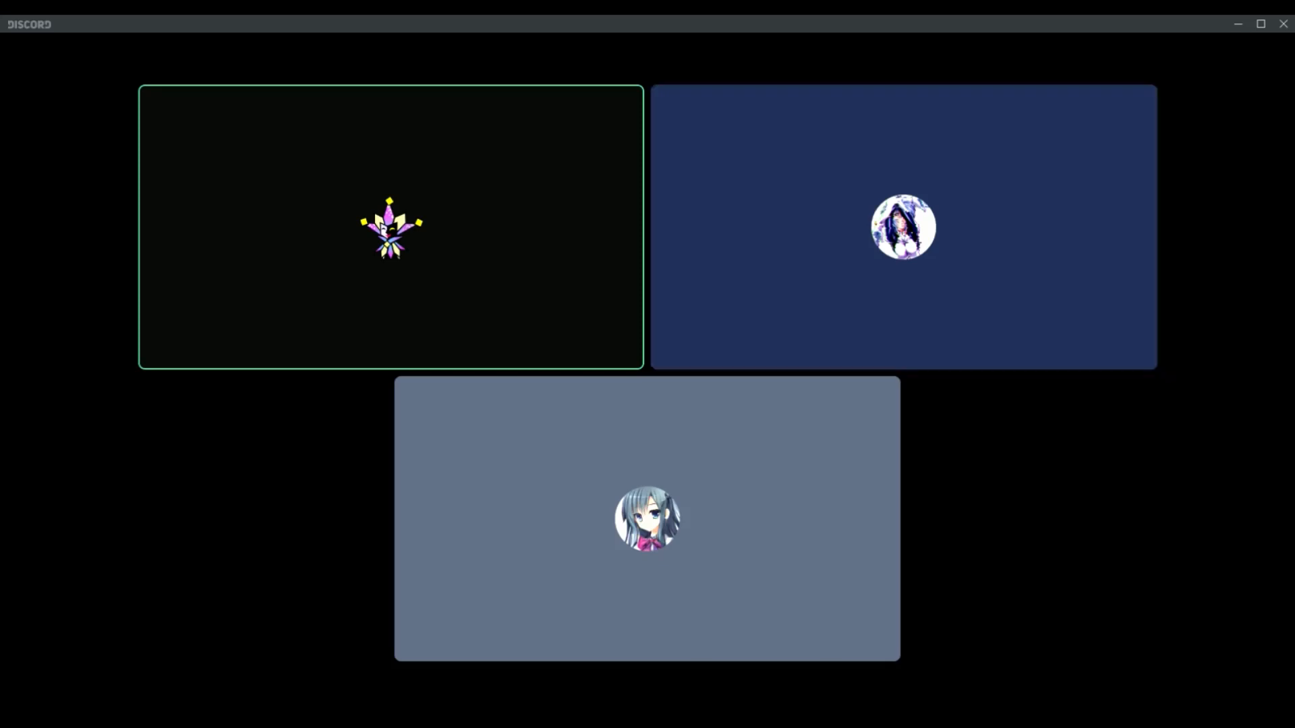
pyautogui.click(902, 227)
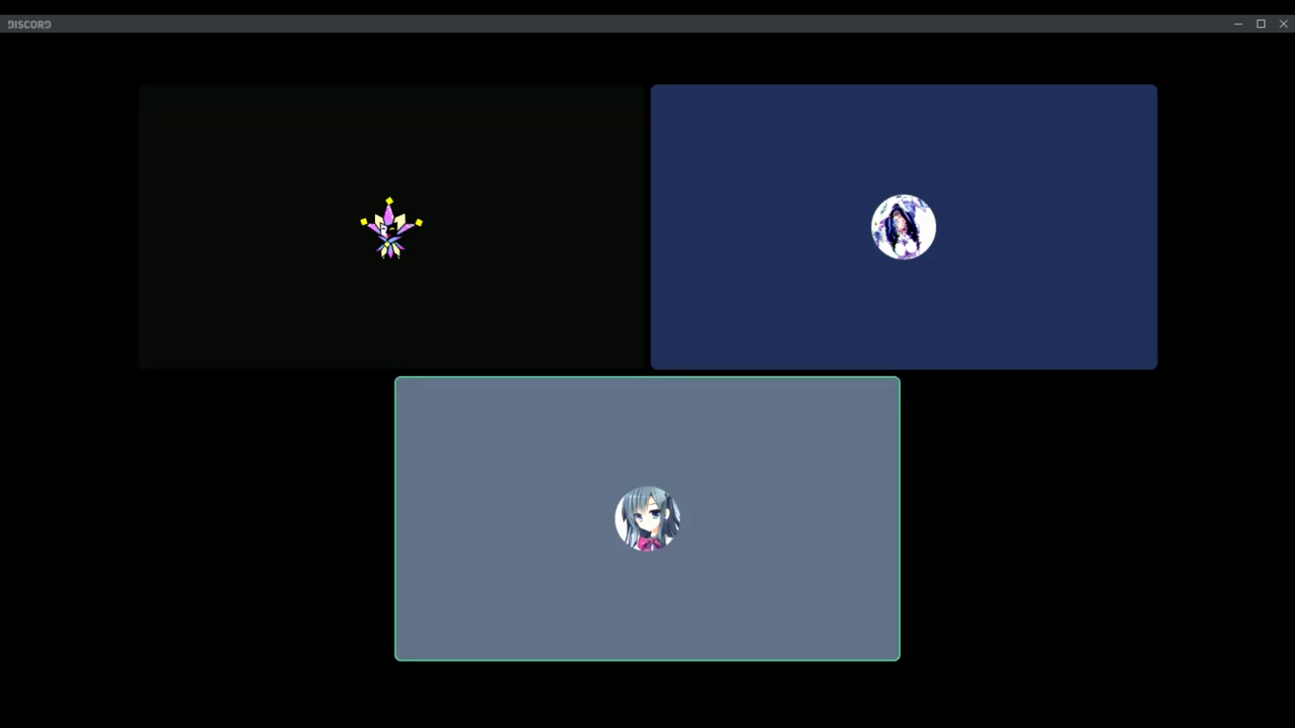
pyautogui.click(904, 227)
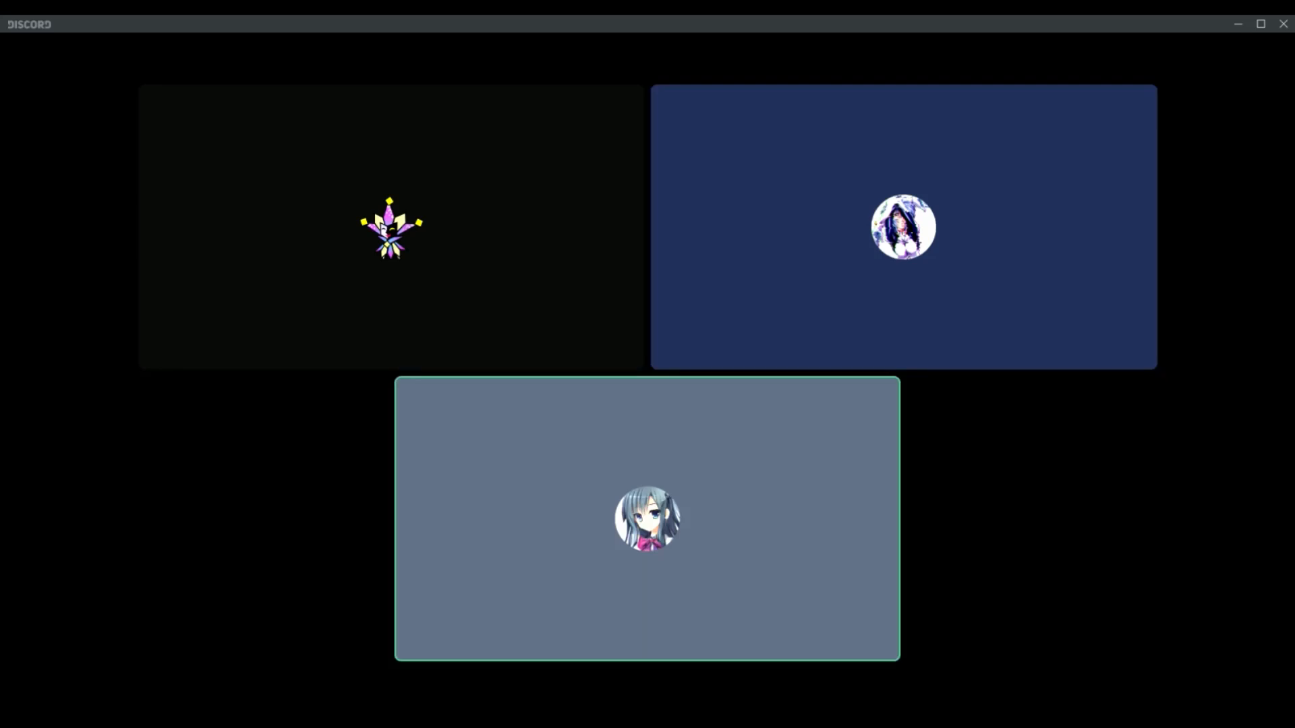
pyautogui.click(390, 226)
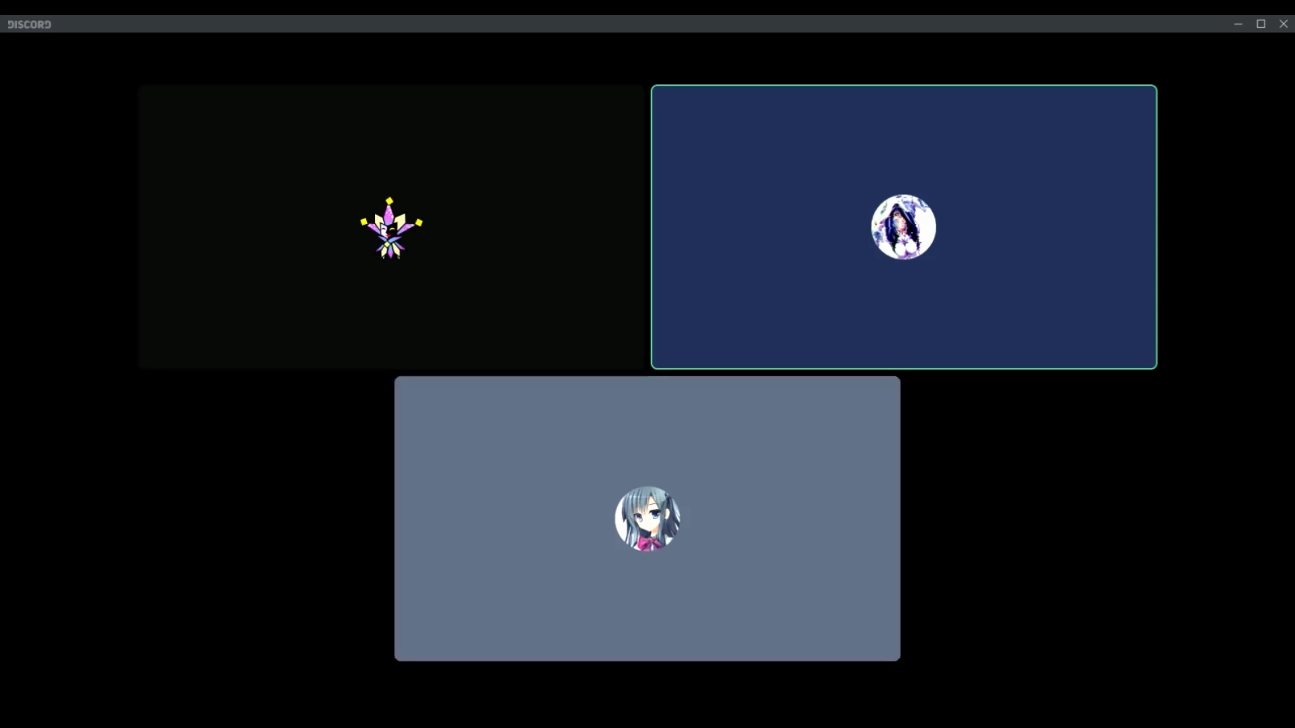
pyautogui.click(390, 227)
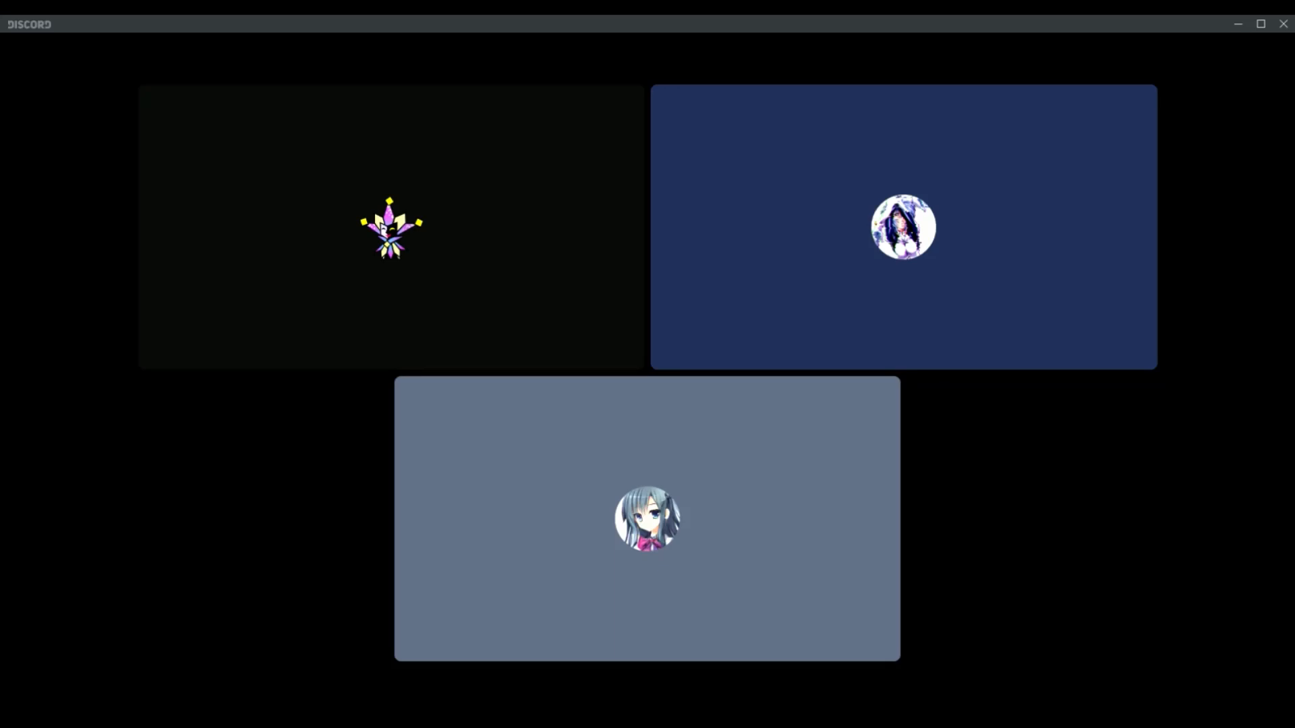
pyautogui.click(903, 227)
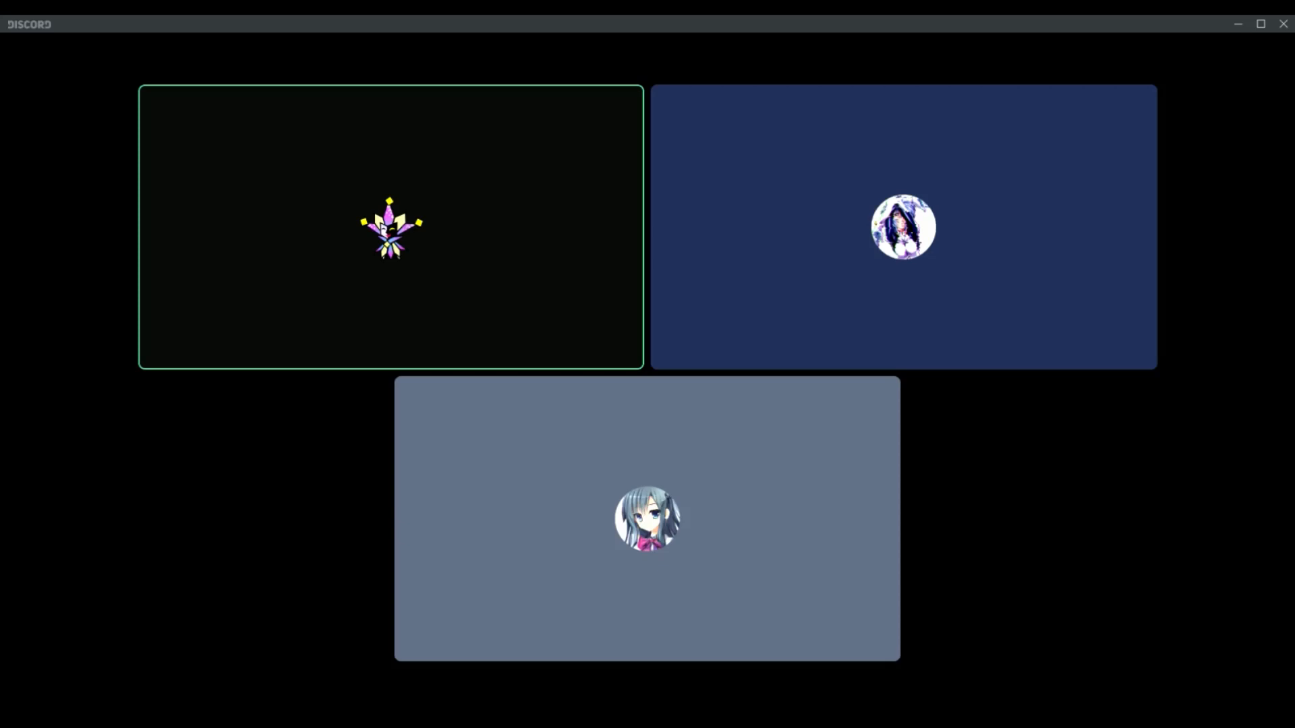
pyautogui.click(902, 226)
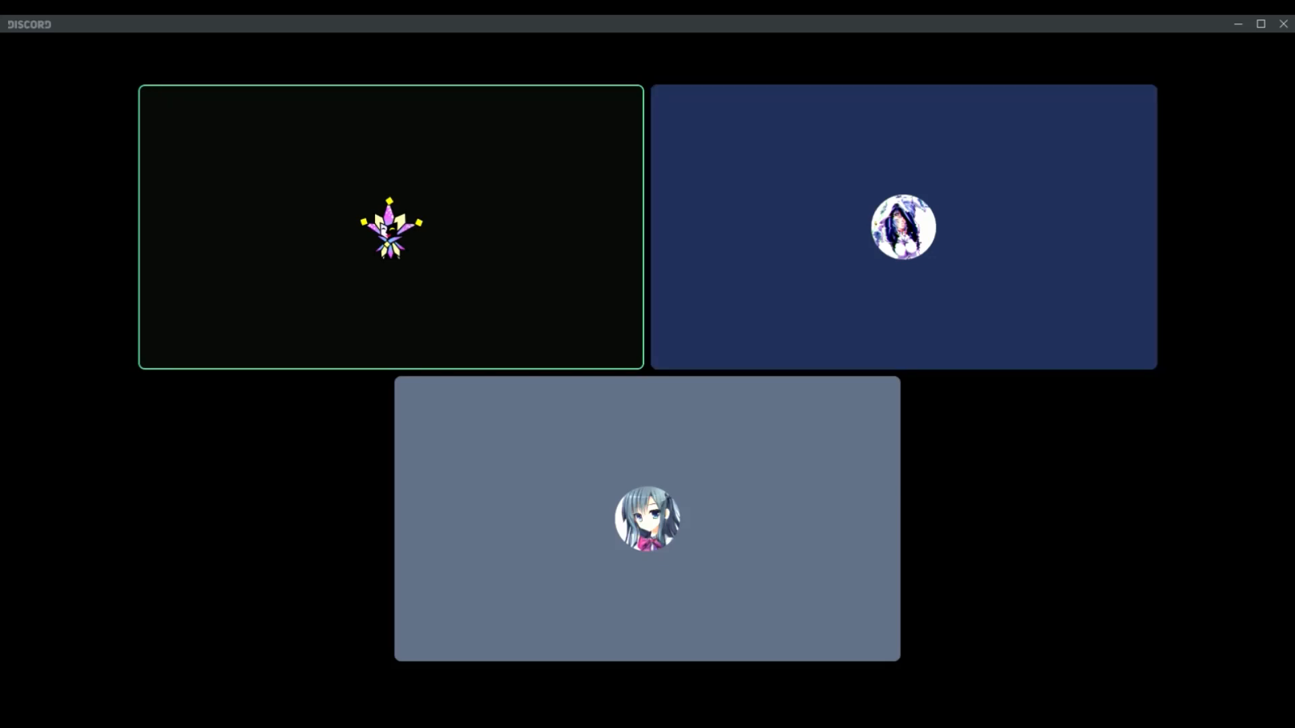
pyautogui.click(647, 518)
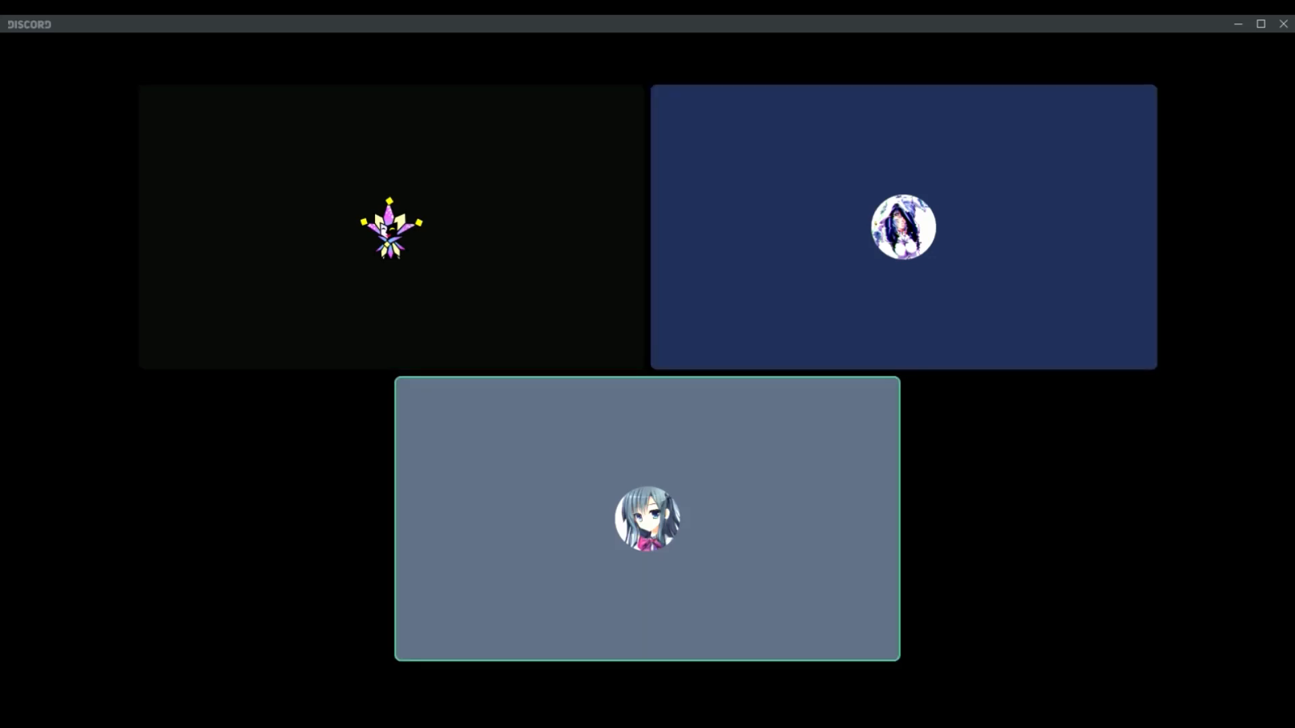